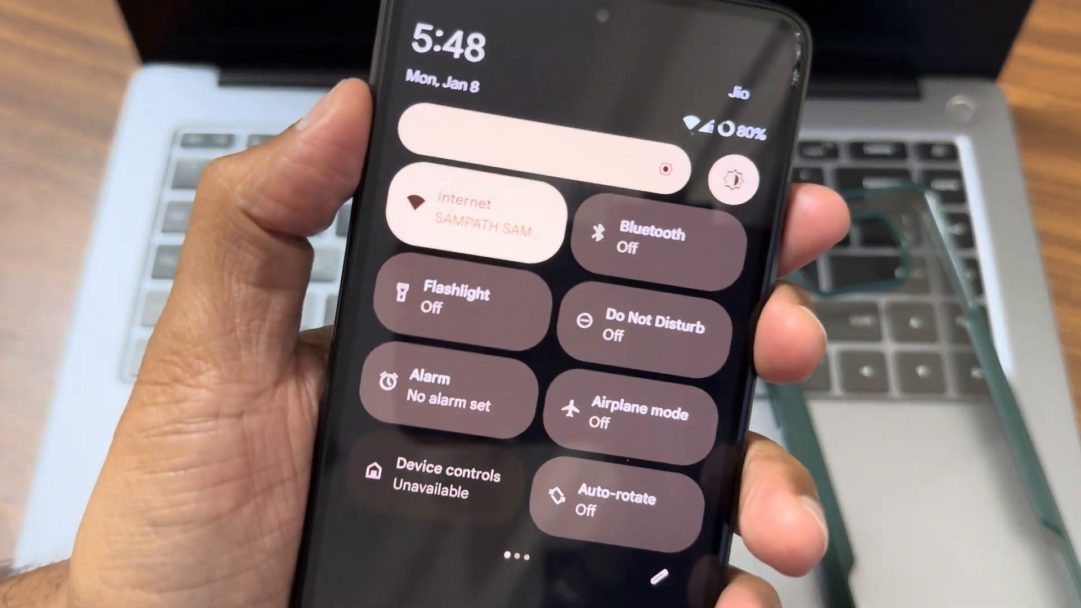
- Turn on Bluetooth, browse the Quick Settings tile pages and edit list, then call 198
left_click(441, 290)
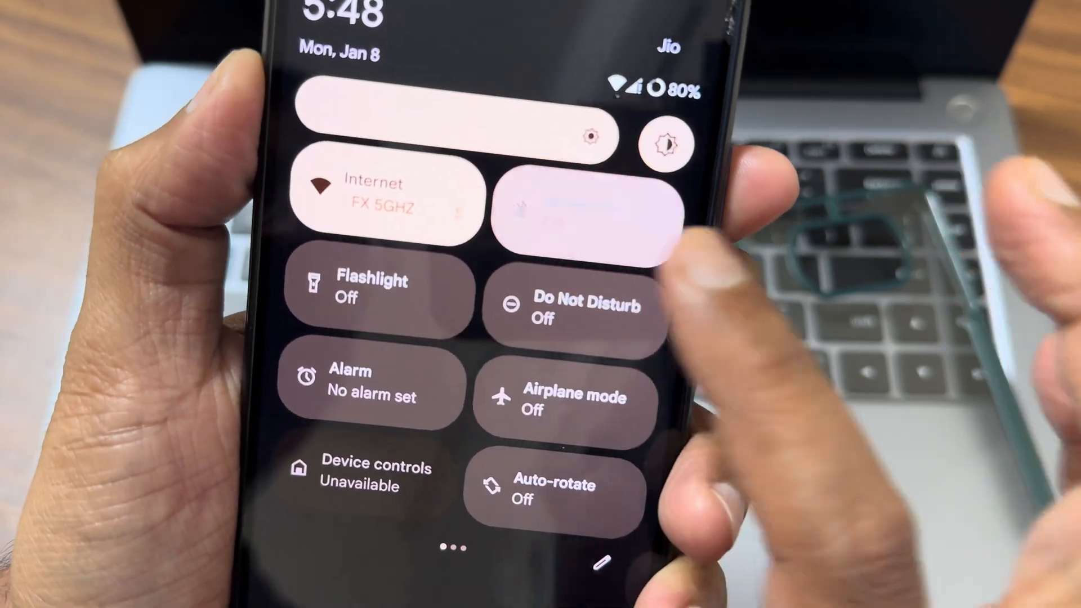
scroll("left", 3)
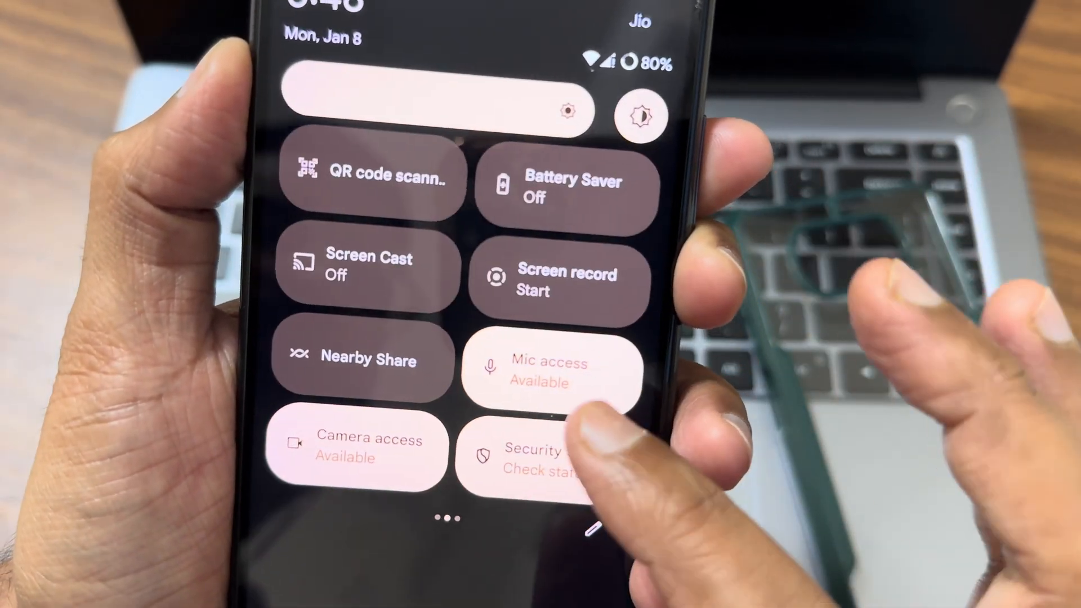
scroll("left", 3)
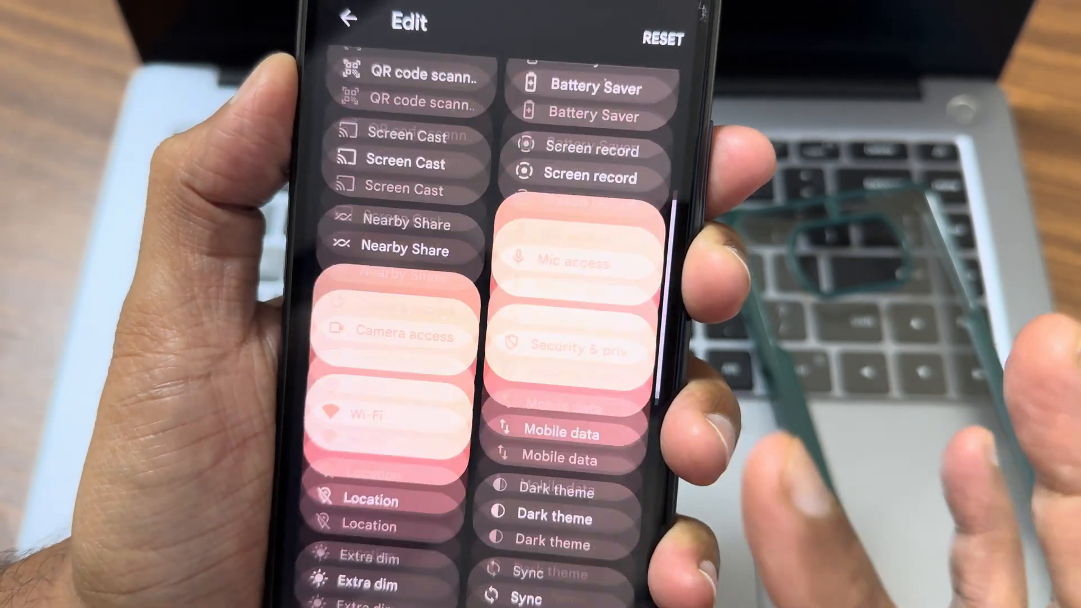
scroll("down", 3)
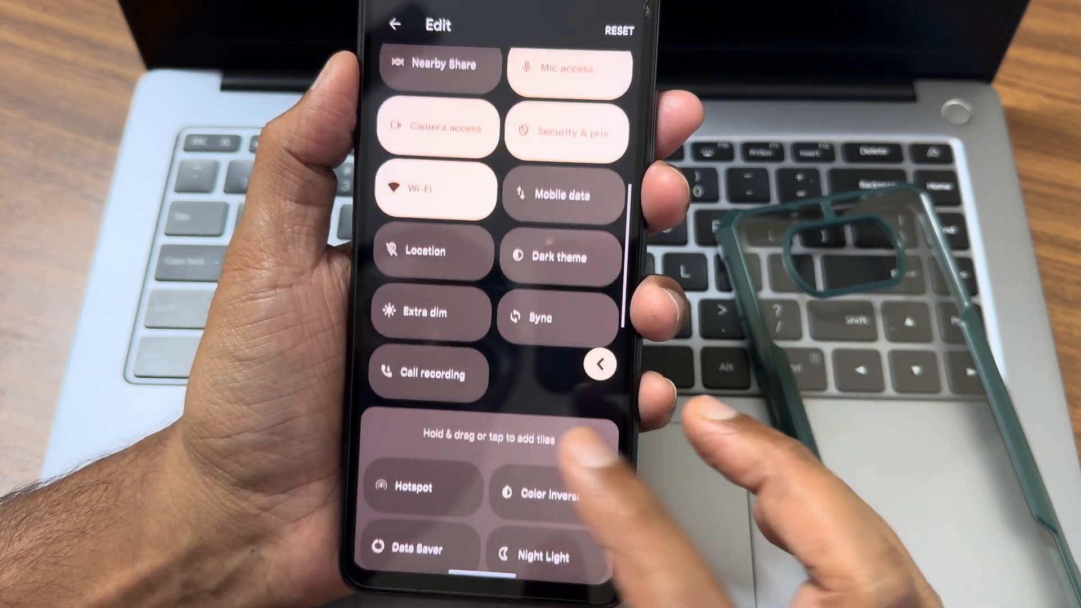
left_click(395, 25)
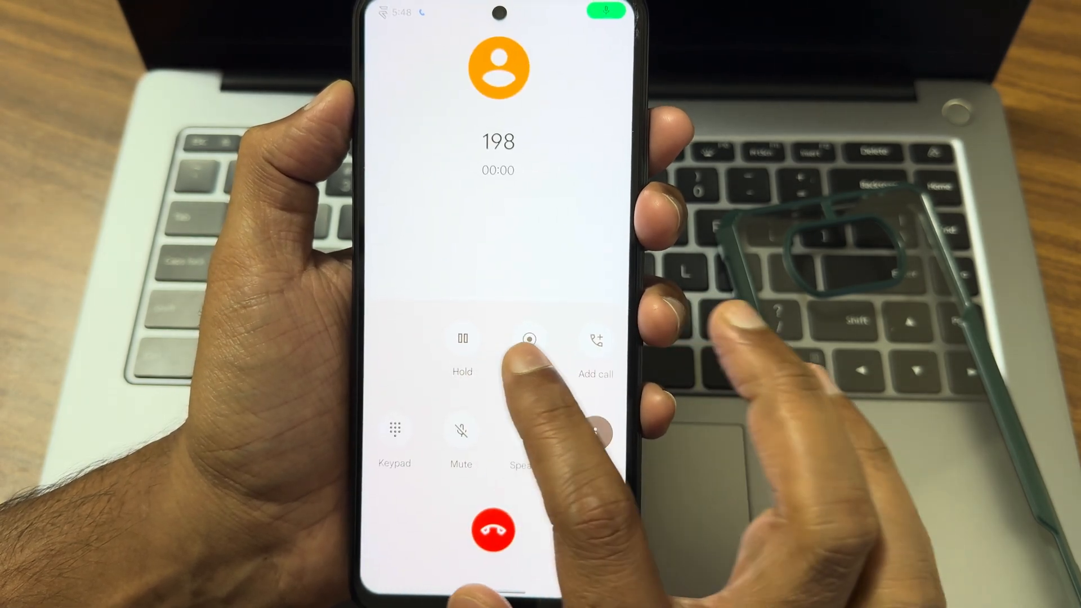
- Start recording the ongoing call to 198
left_click(492, 531)
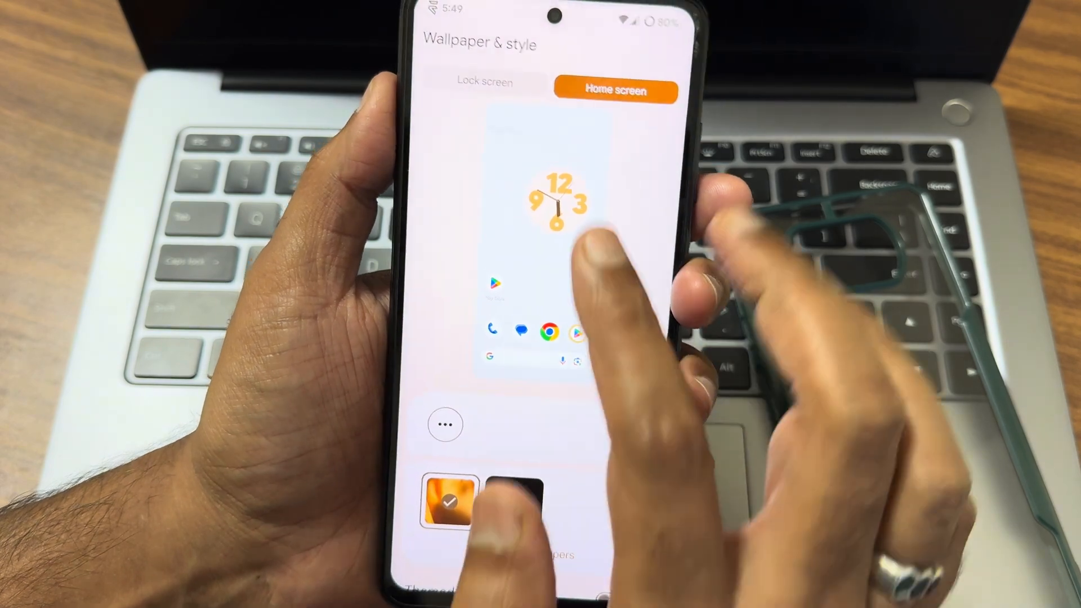
- Review the lock screen's Clock color & size options, then return
left_click(484, 83)
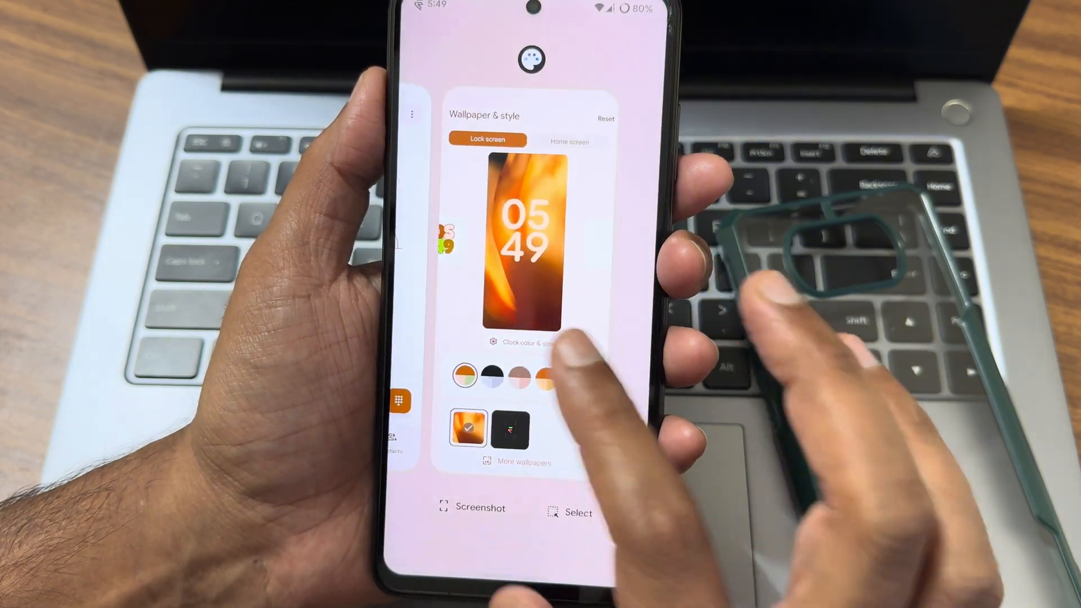
left_click(524, 343)
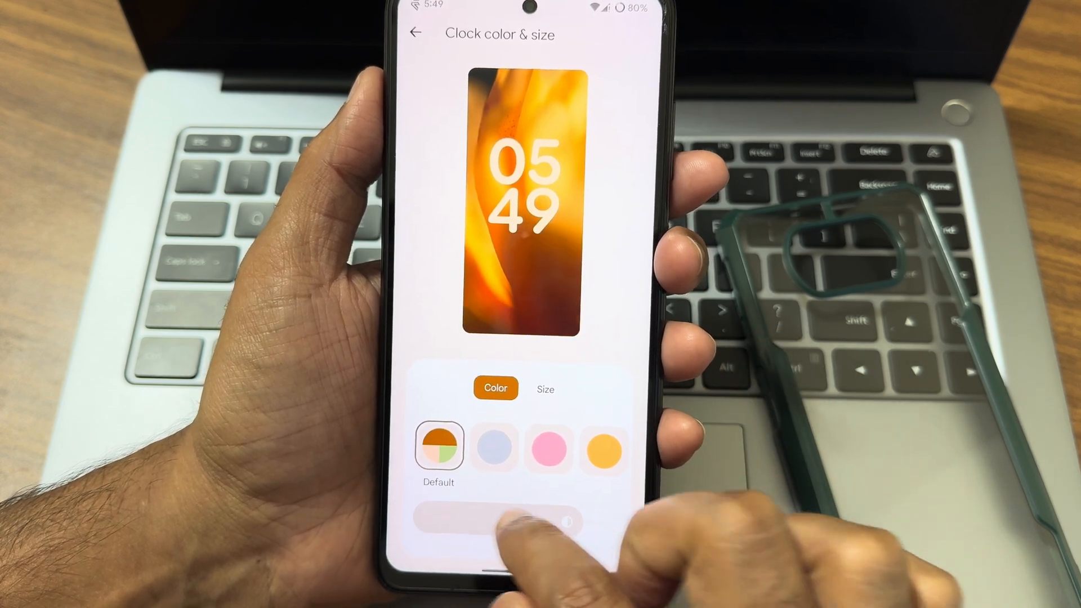
left_click(546, 391)
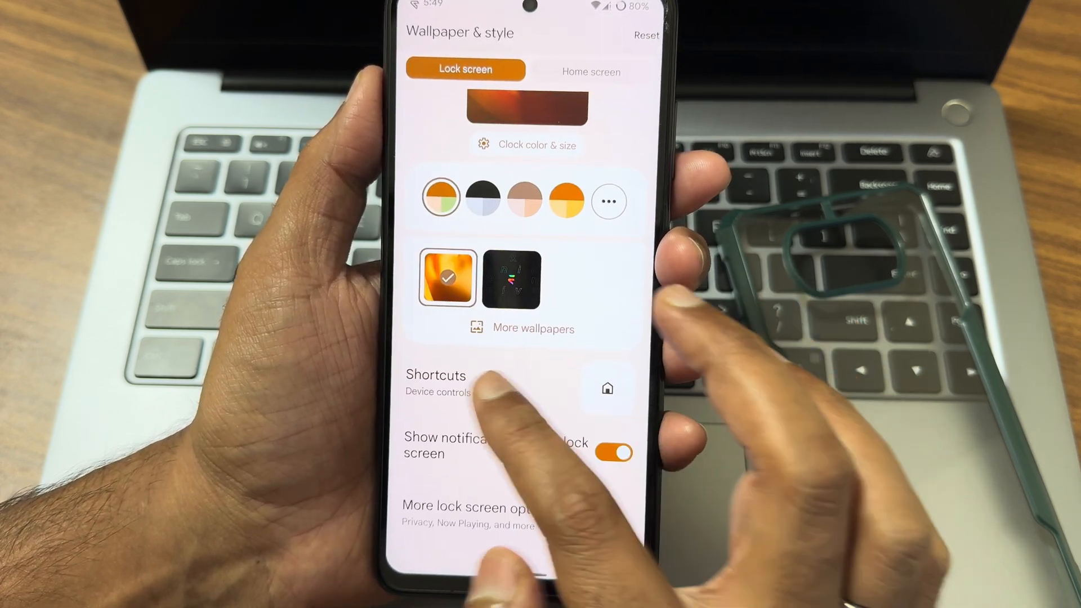
- Review the Home screen style options, including Themed icons
left_click(483, 507)
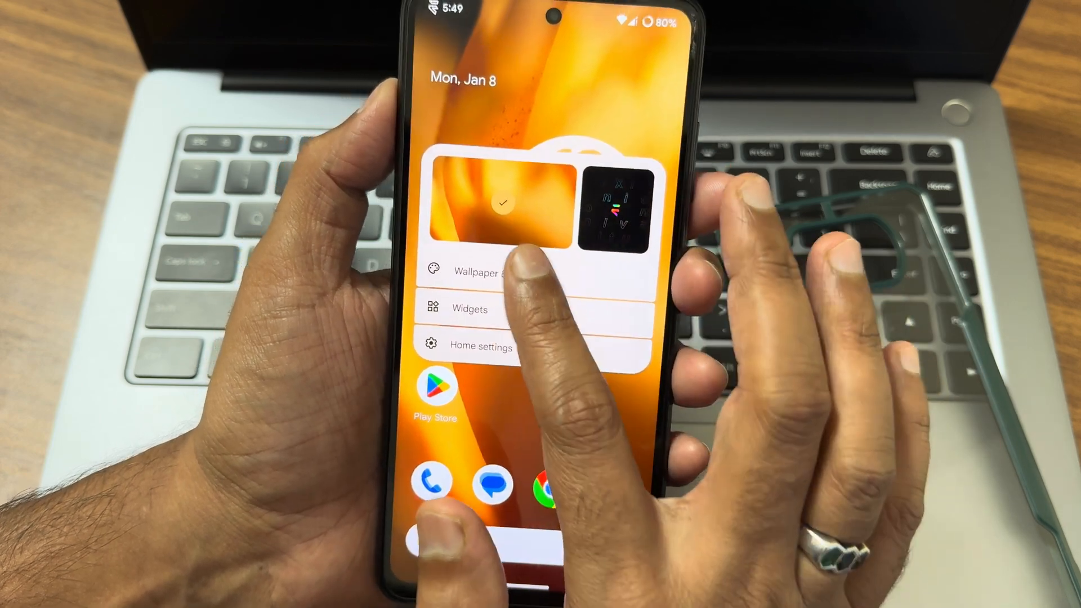
left_click(480, 271)
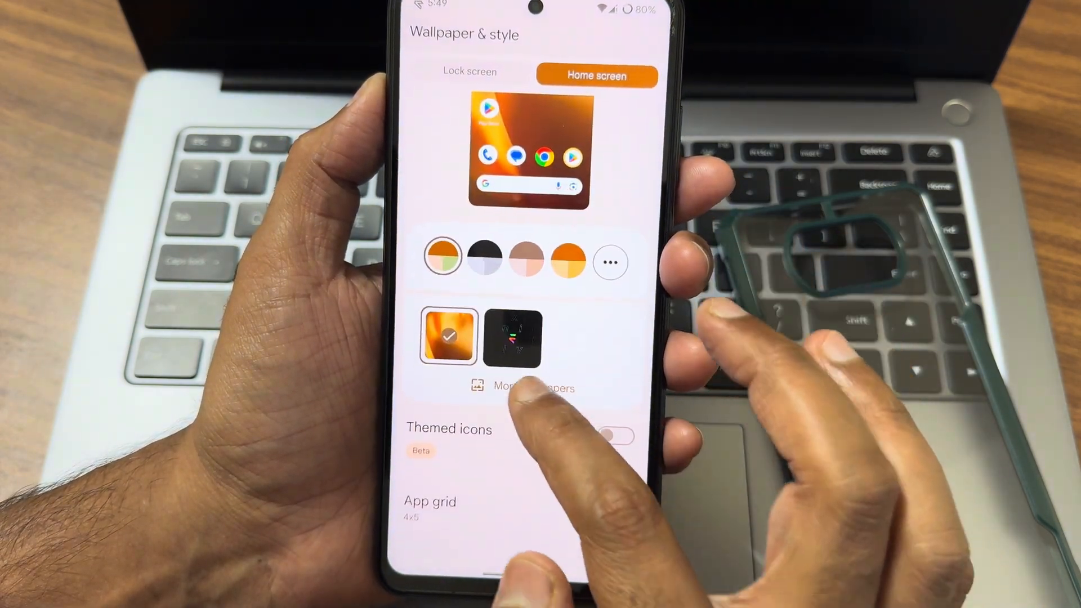
left_click(534, 386)
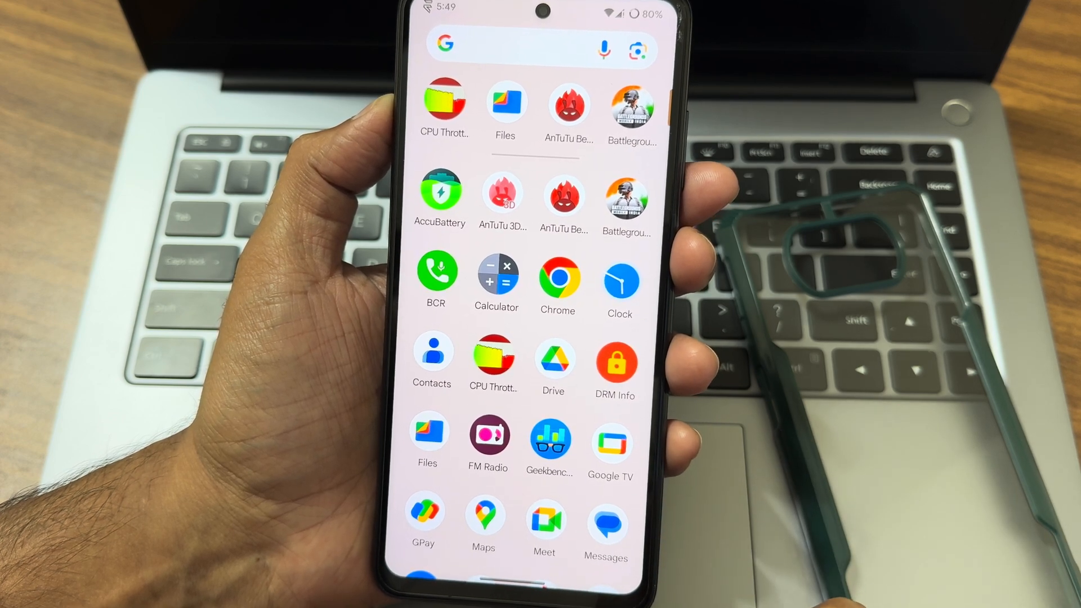
left_click(614, 360)
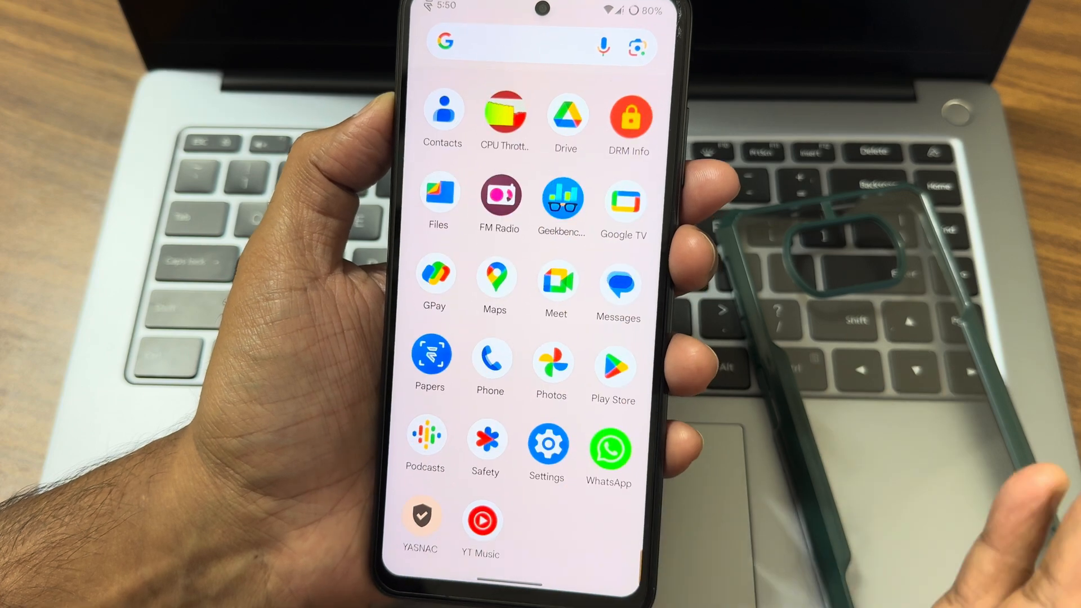
left_click(429, 356)
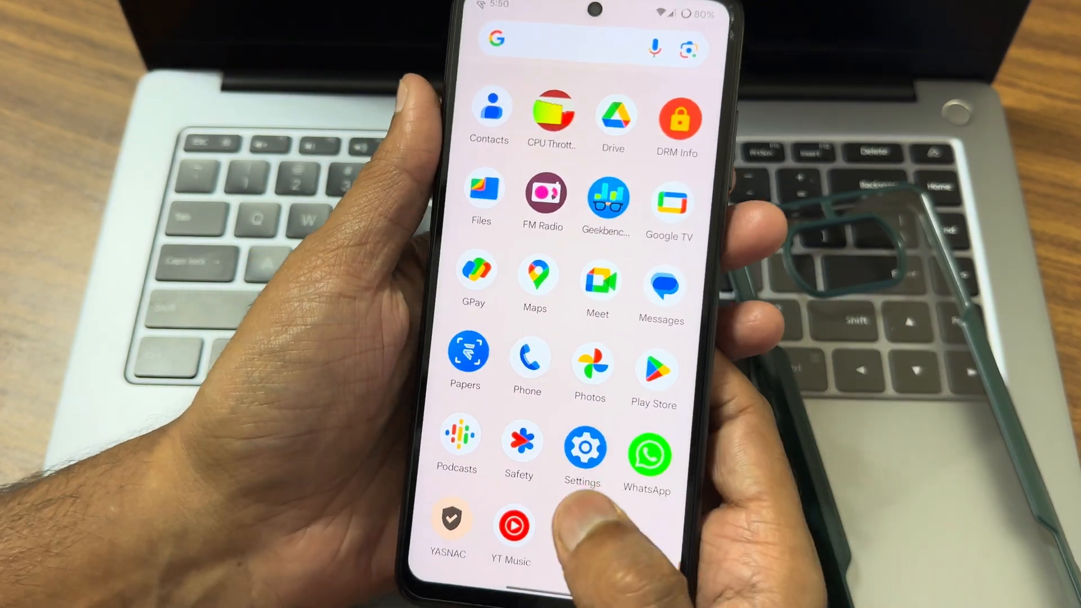
left_click(449, 524)
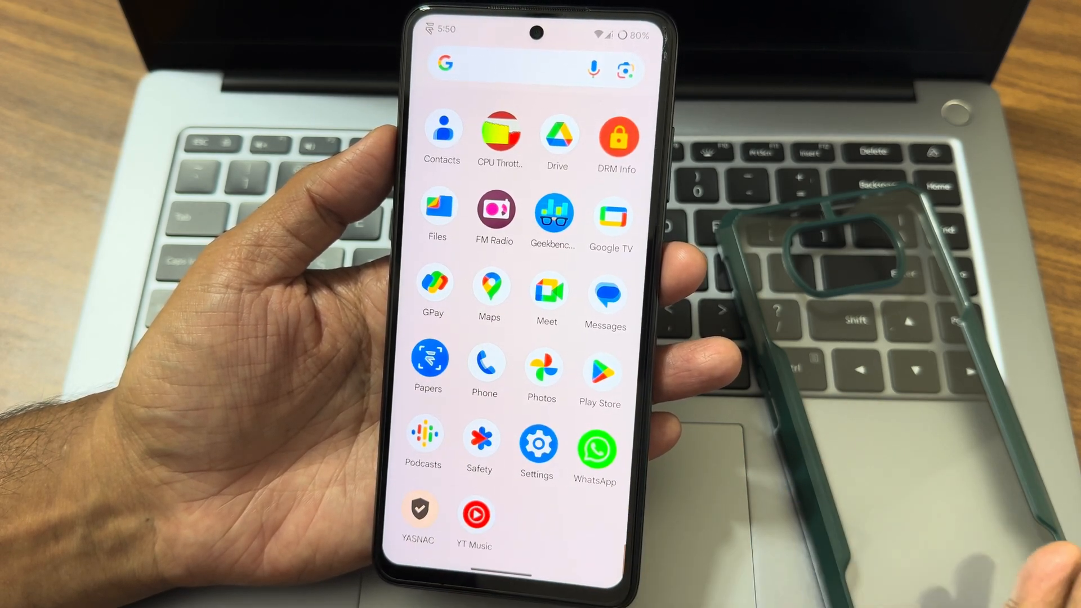
- Launch Files by Google from the app drawer icons
left_click(418, 510)
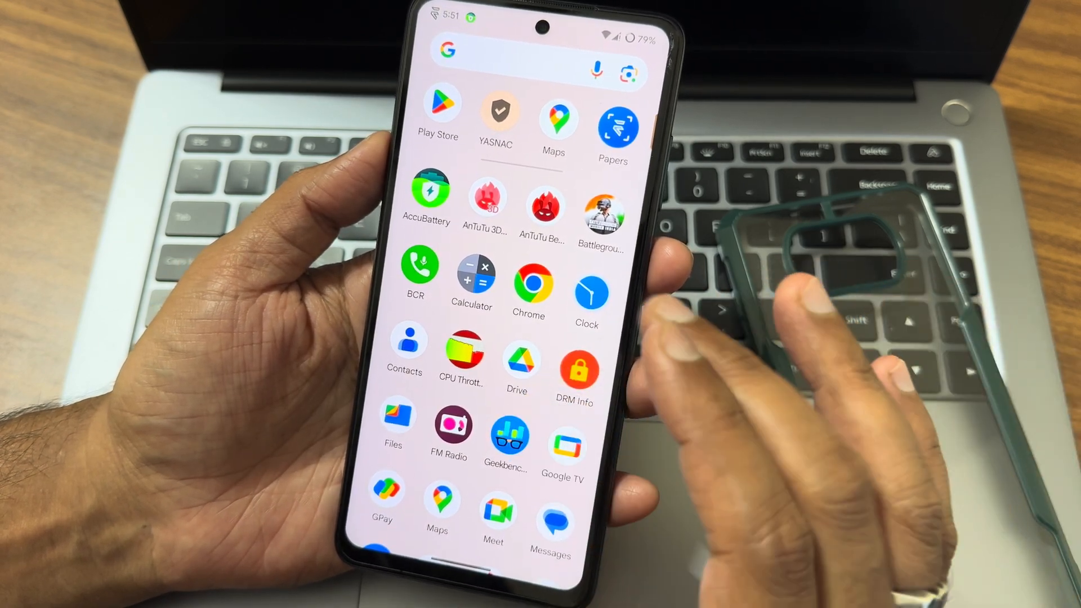
left_click(545, 210)
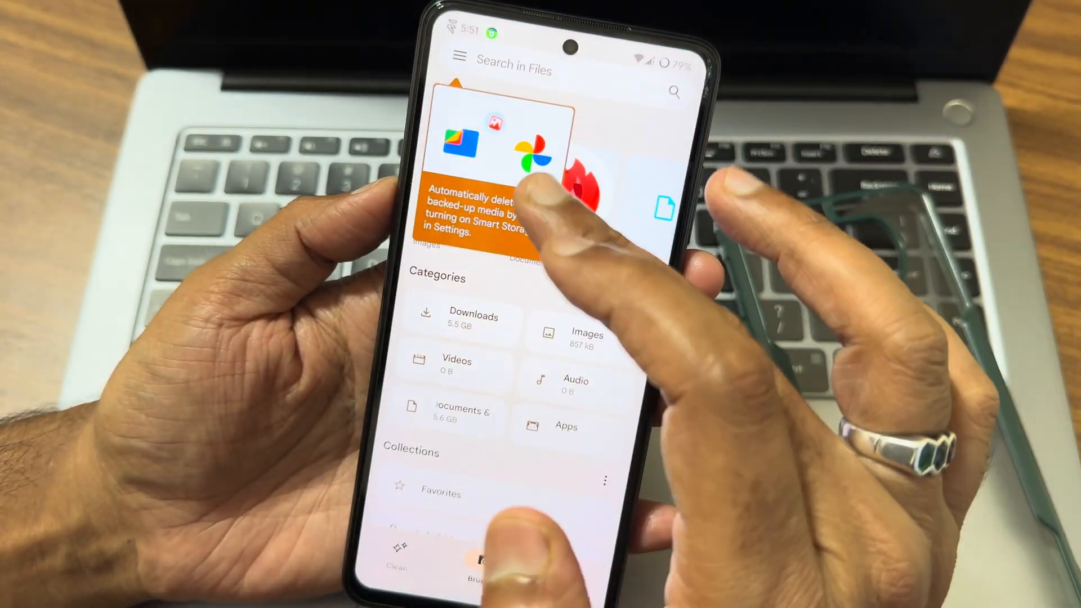
- Look over a storage category in Files by Google
left_click(586, 338)
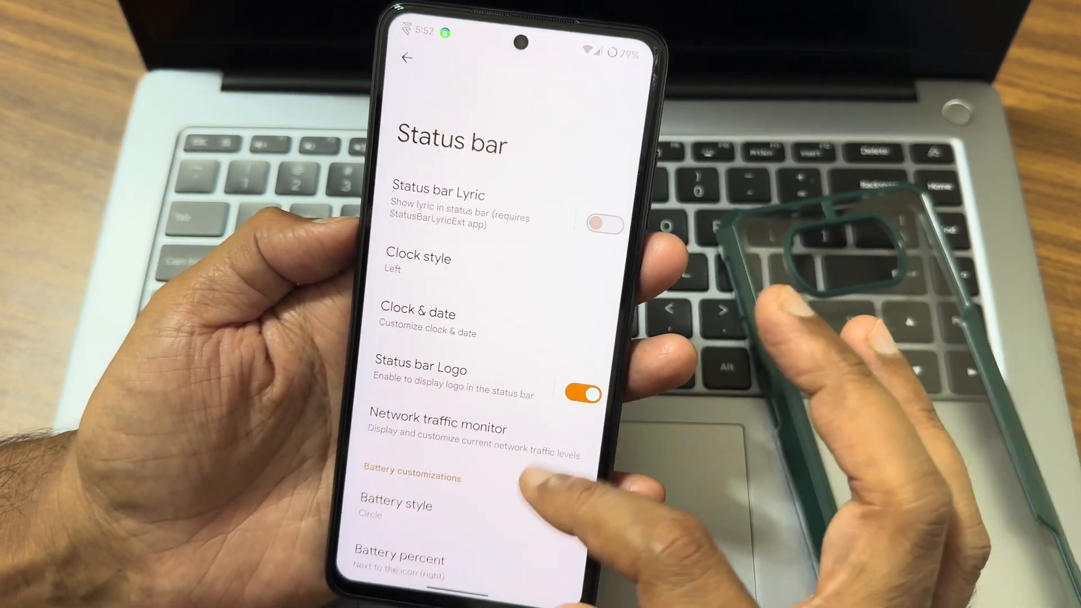
left_click(406, 62)
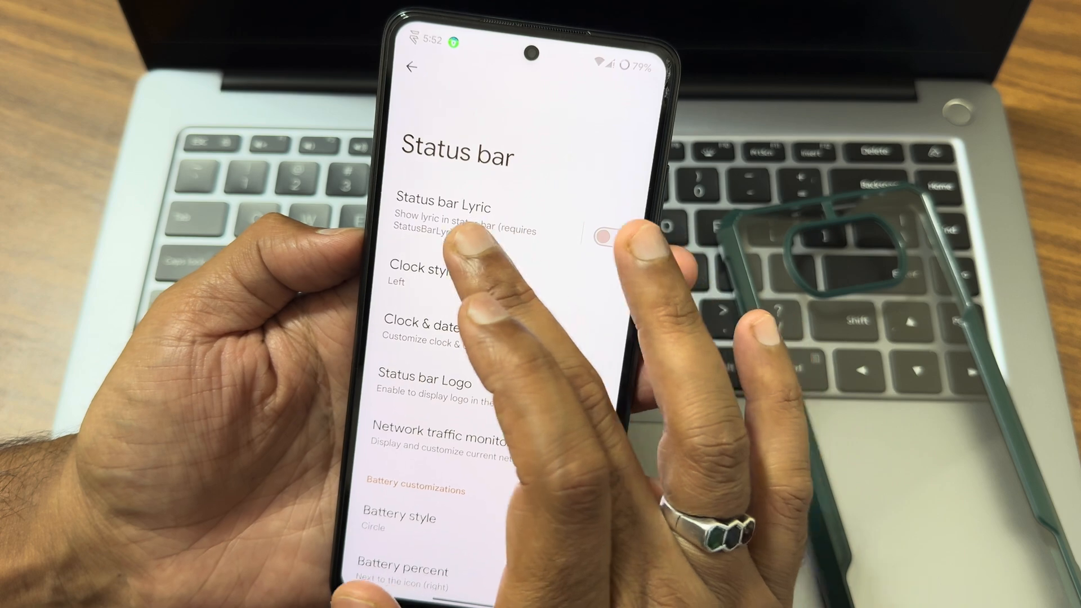
left_click(444, 207)
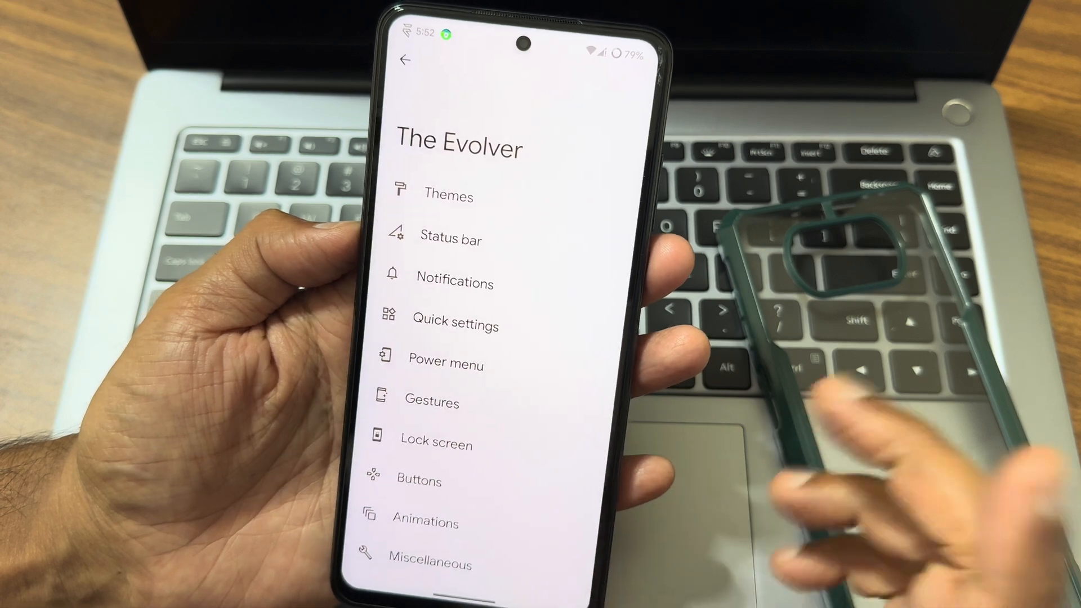
left_click(455, 323)
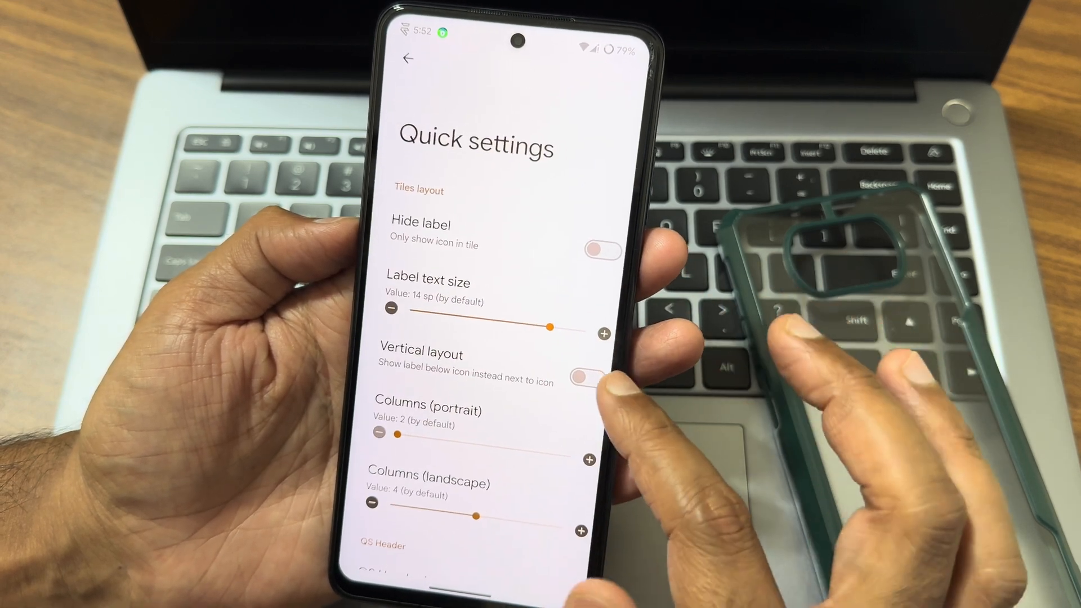
scroll("down", 3)
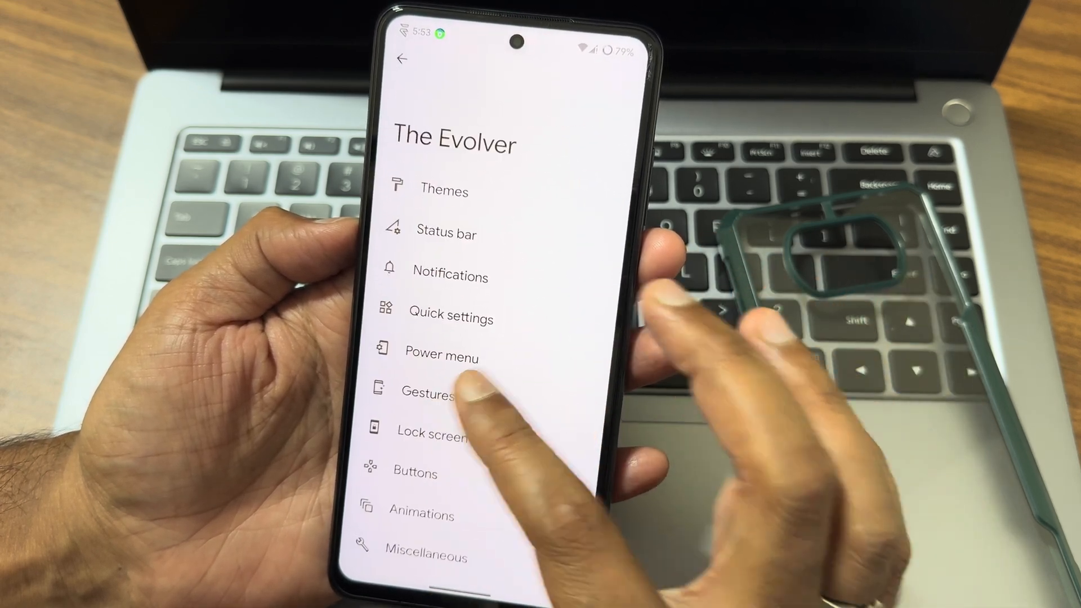
left_click(429, 435)
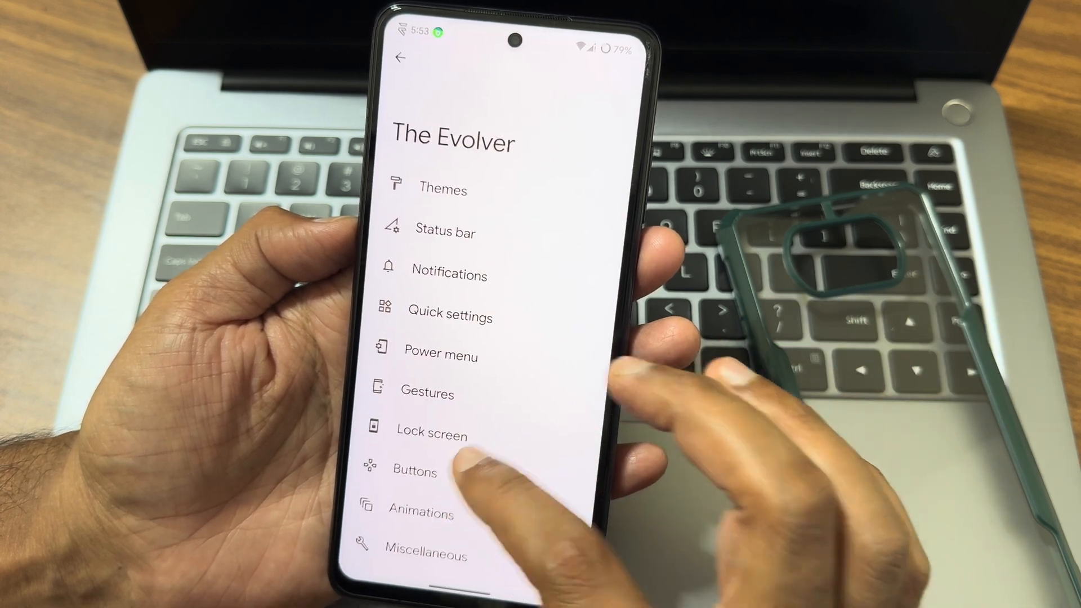
left_click(421, 514)
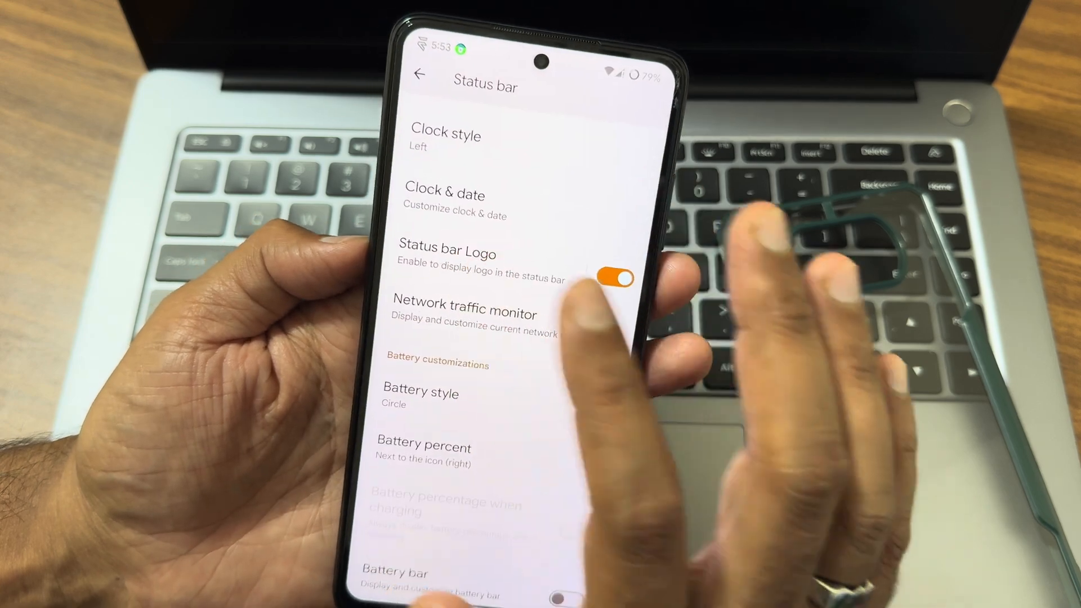
left_click(446, 265)
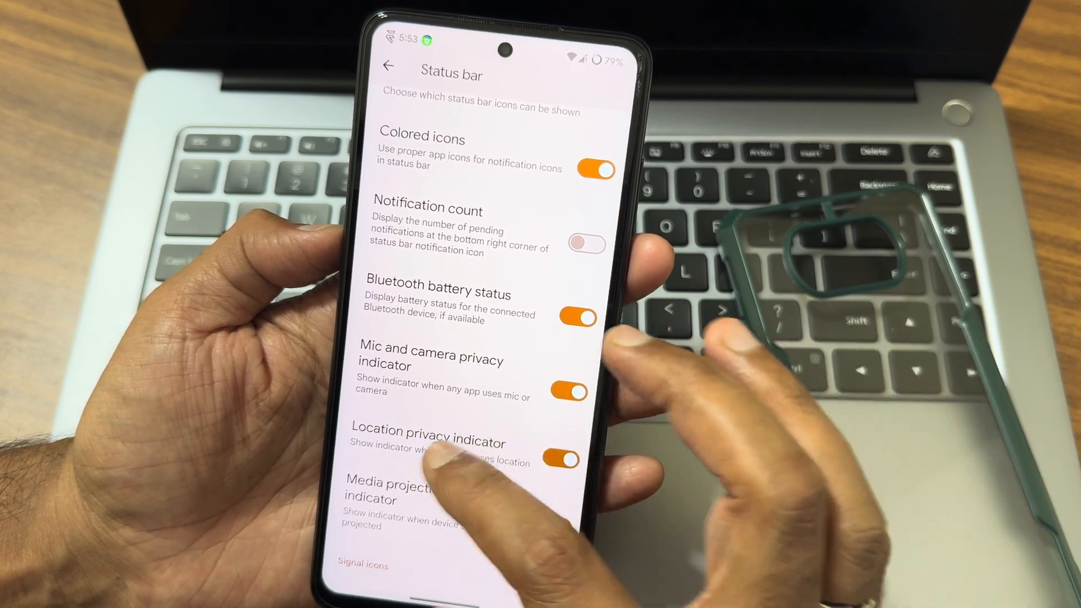
scroll("up", 3)
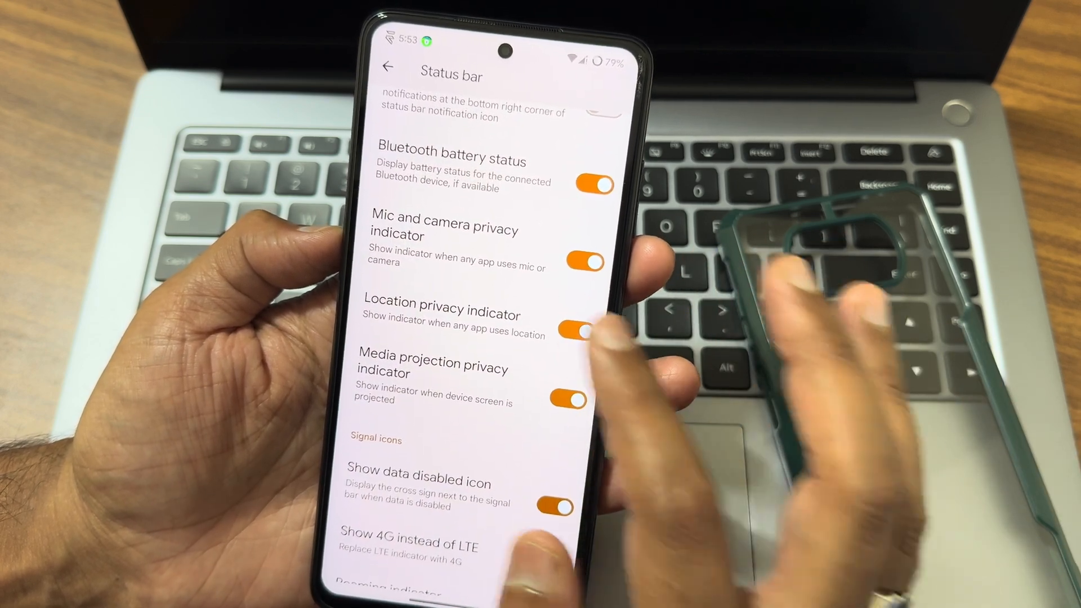
- View the Play integrity fix values, go back, and scroll the spoofing toggles
left_click(387, 67)
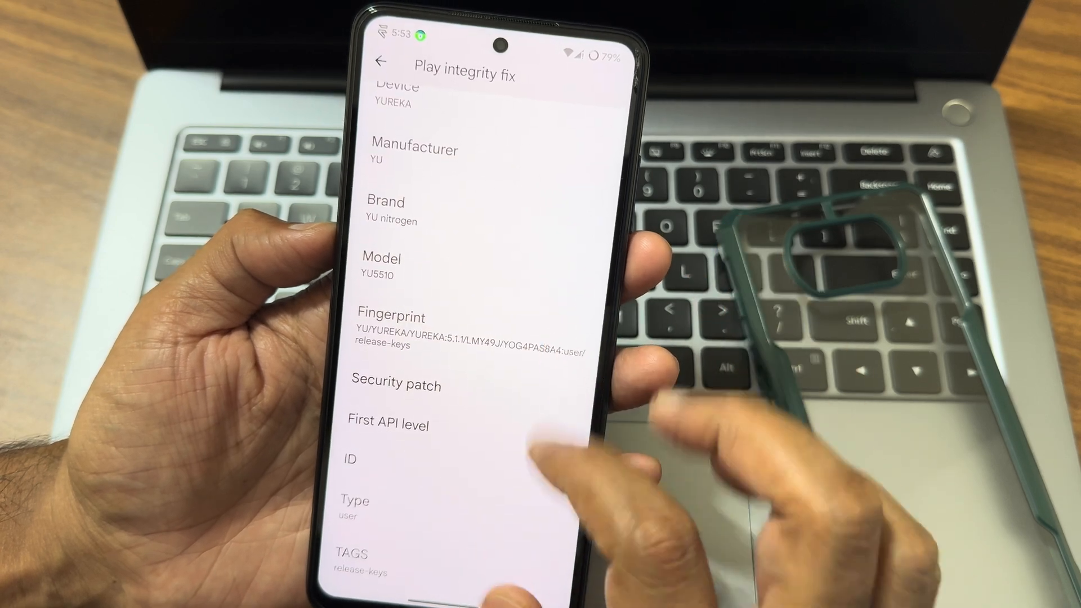
left_click(384, 62)
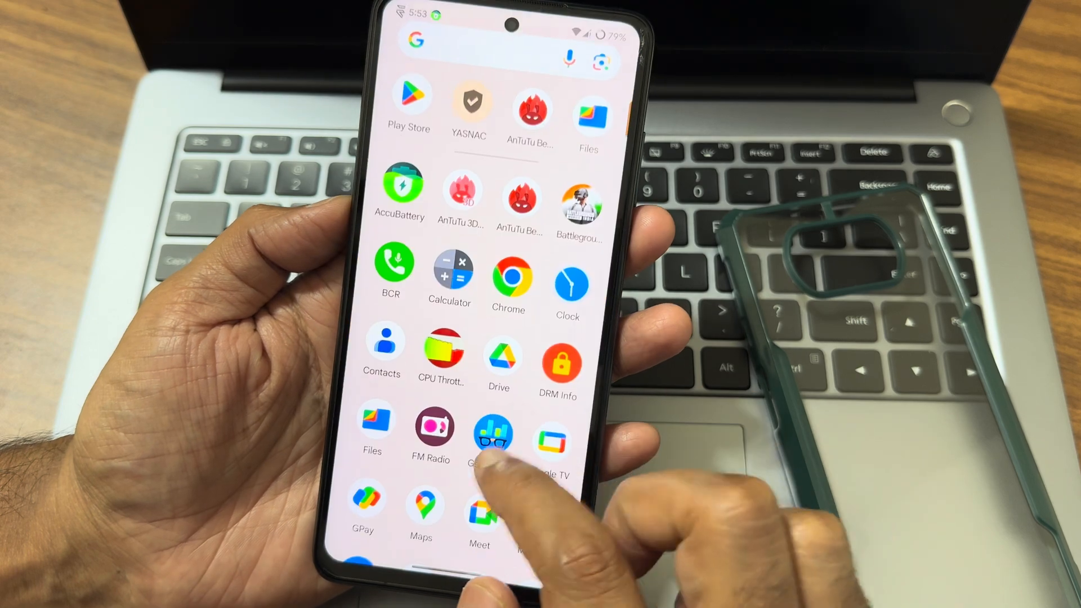
left_click(468, 101)
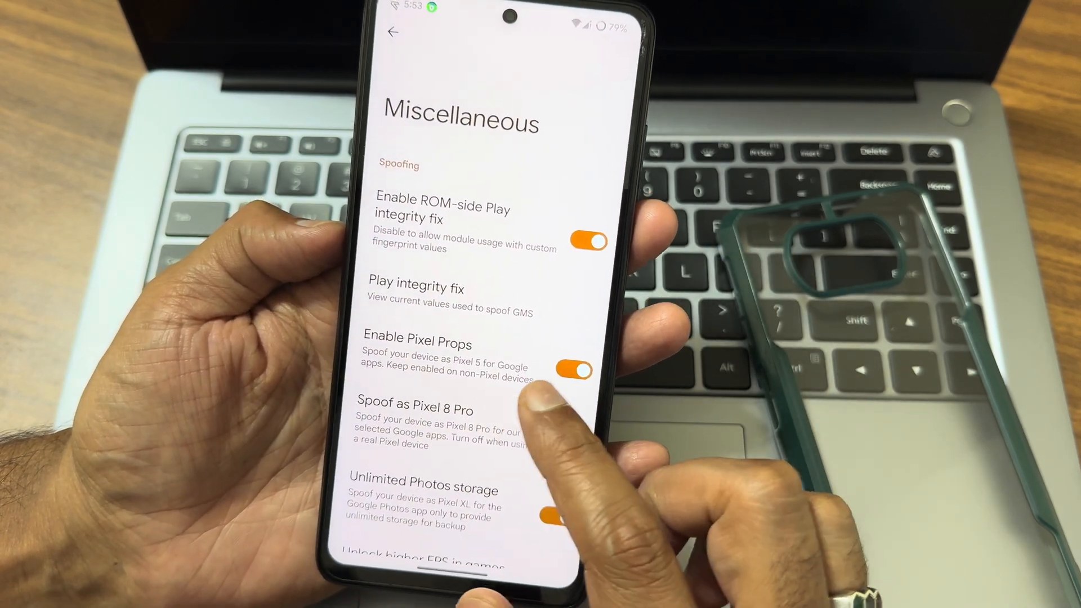
scroll("up", 3)
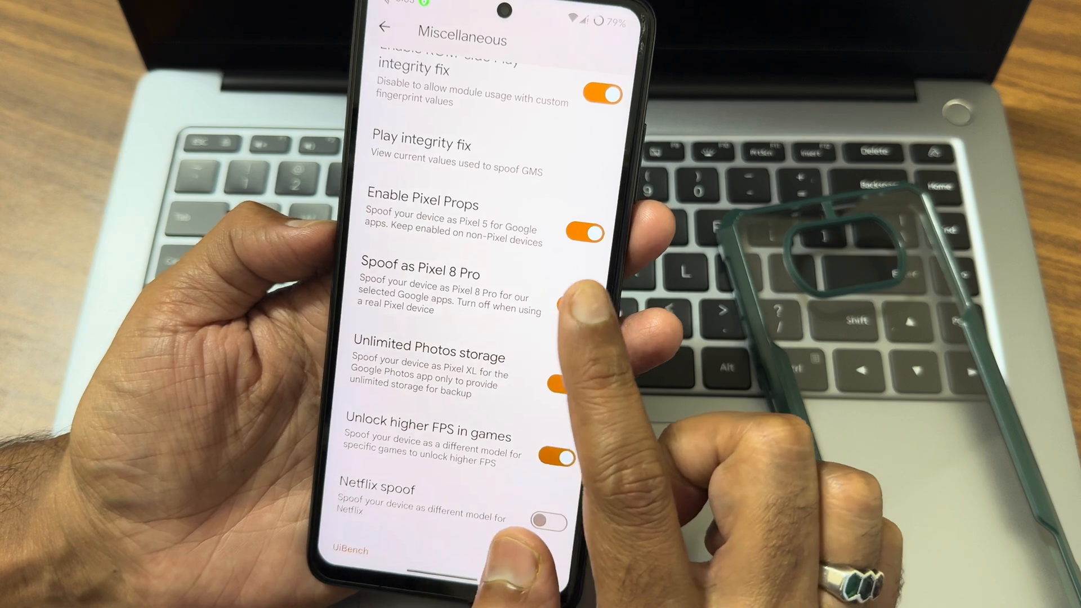